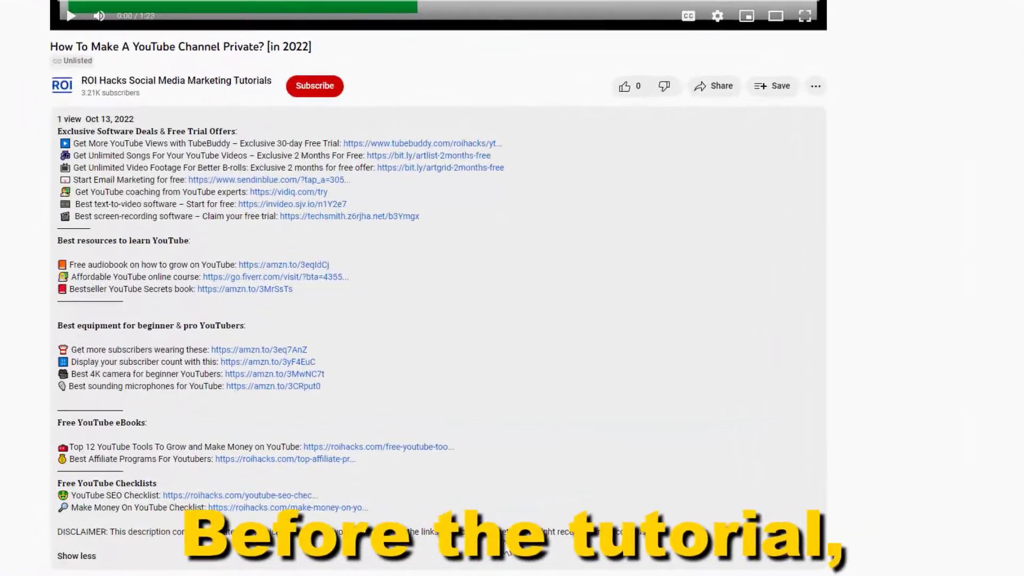
- Scroll down through the tutorial video's description on the watch page
scroll("down", 3)
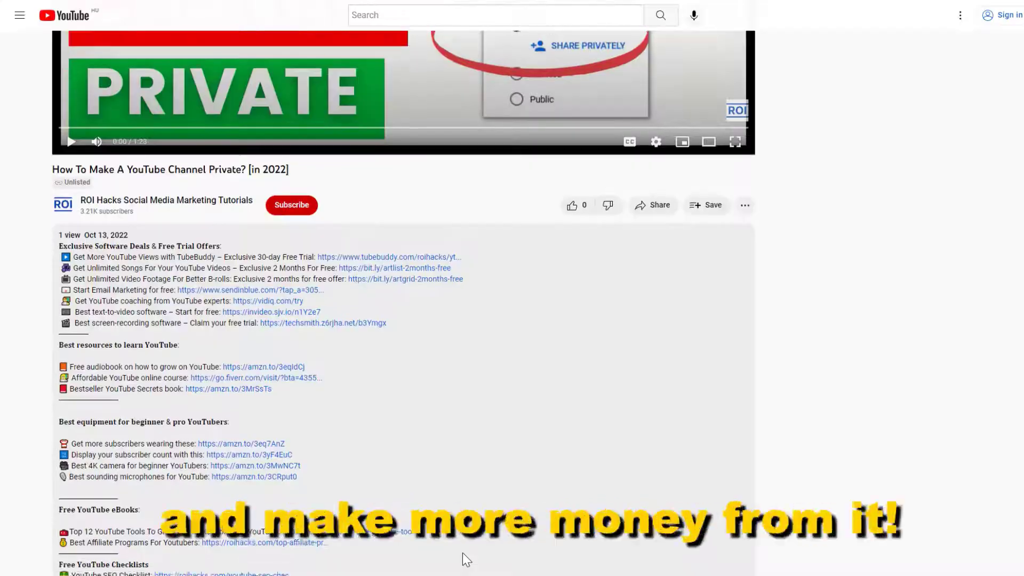
scroll("down", 3)
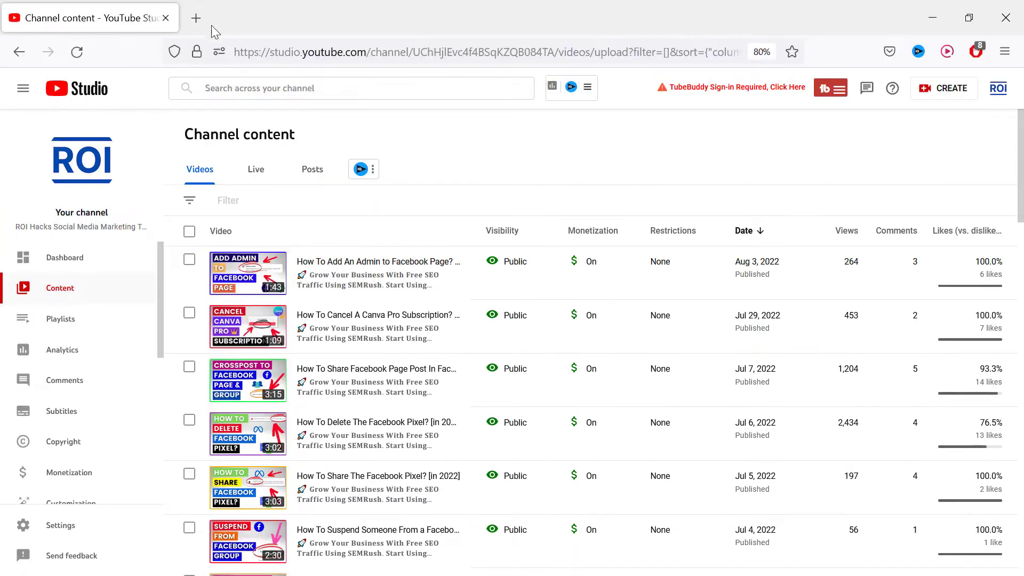
scroll("down", 3)
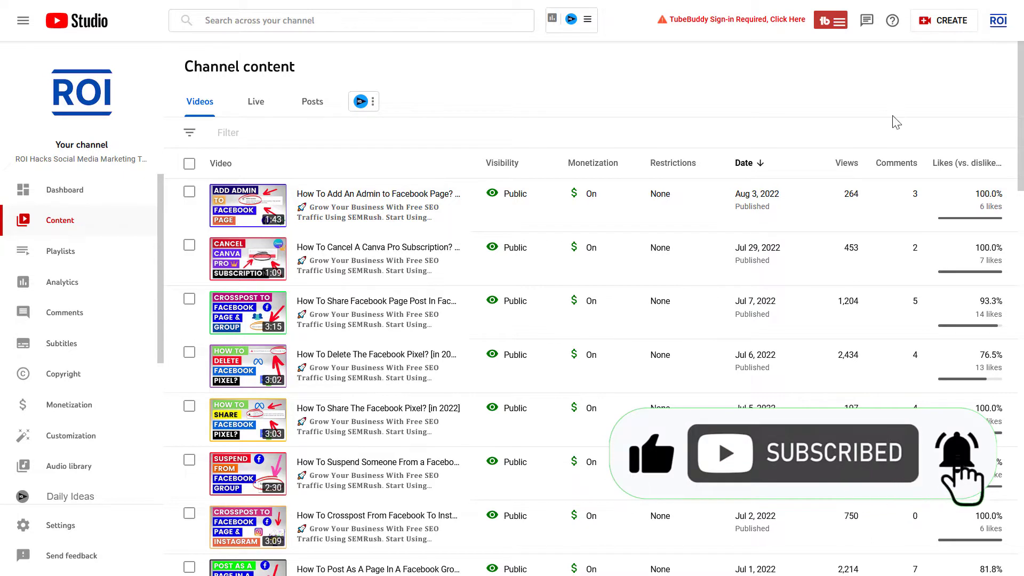
mouse_move(974, 73)
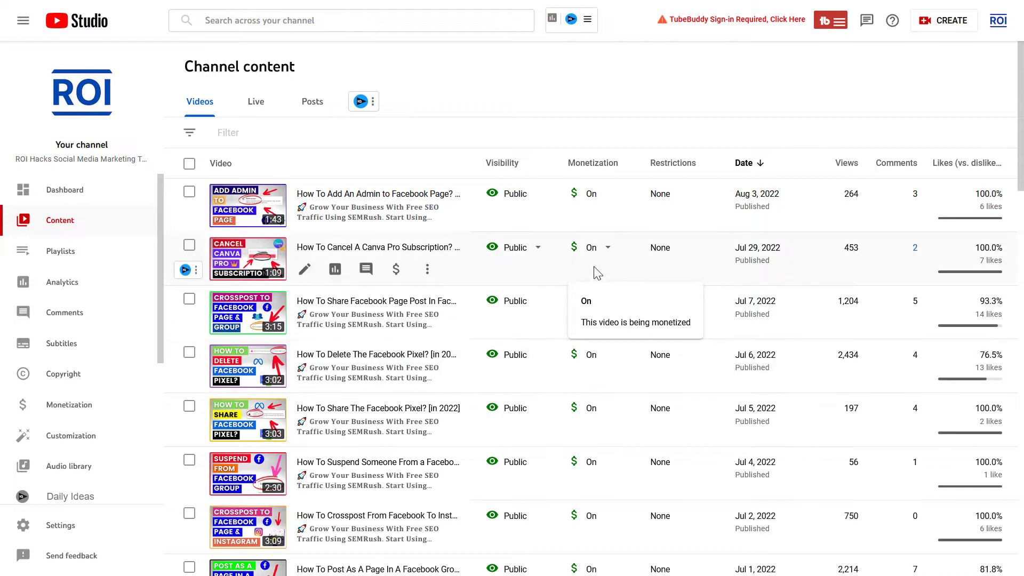
mouse_move(591, 307)
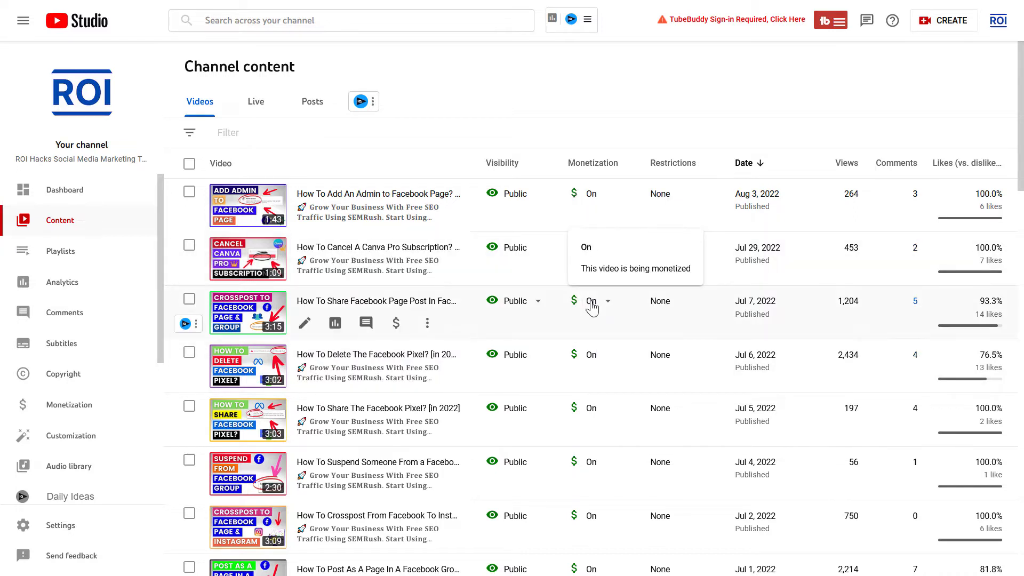
mouse_move(599, 206)
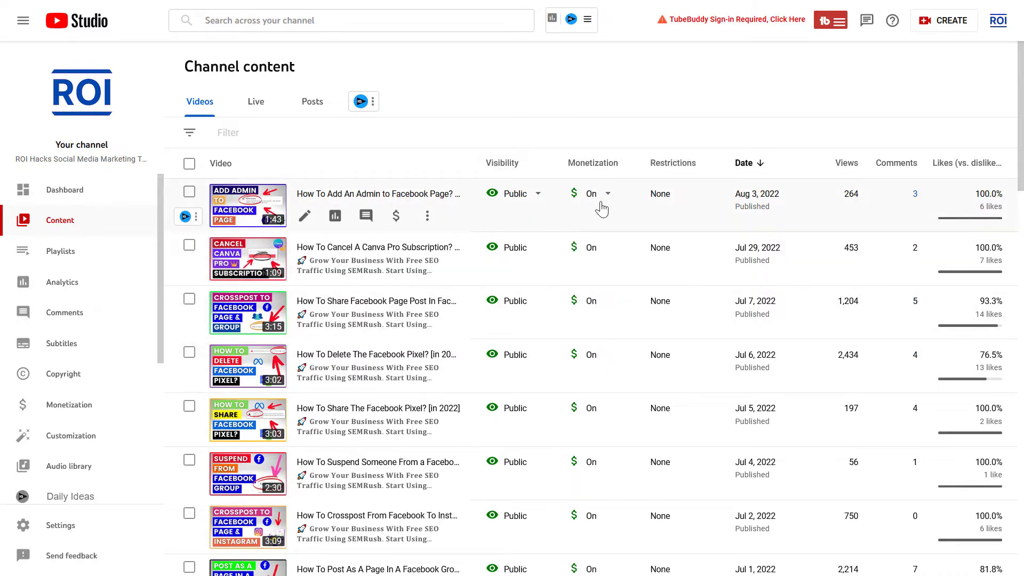
left_click(597, 193)
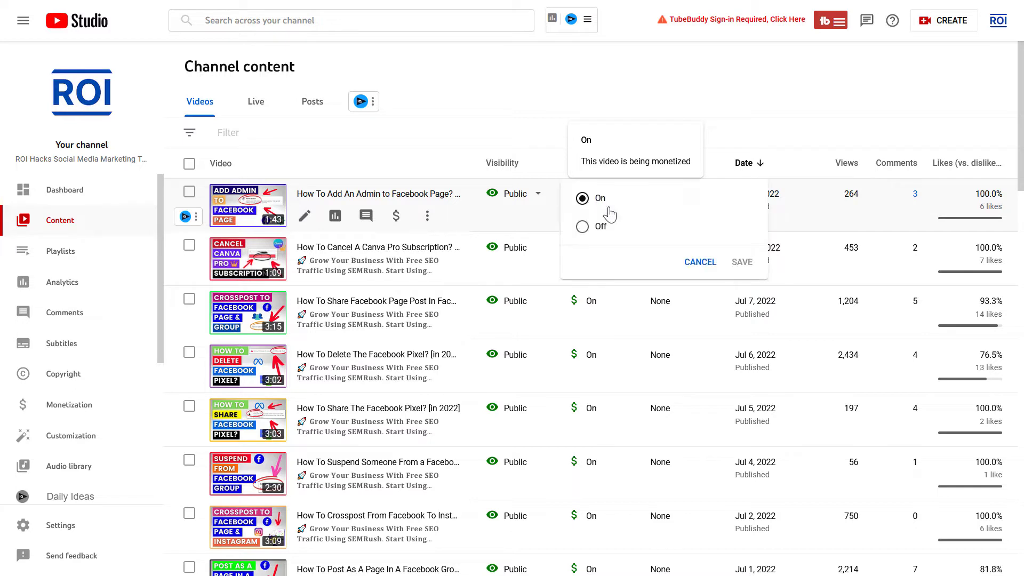
left_click(582, 226)
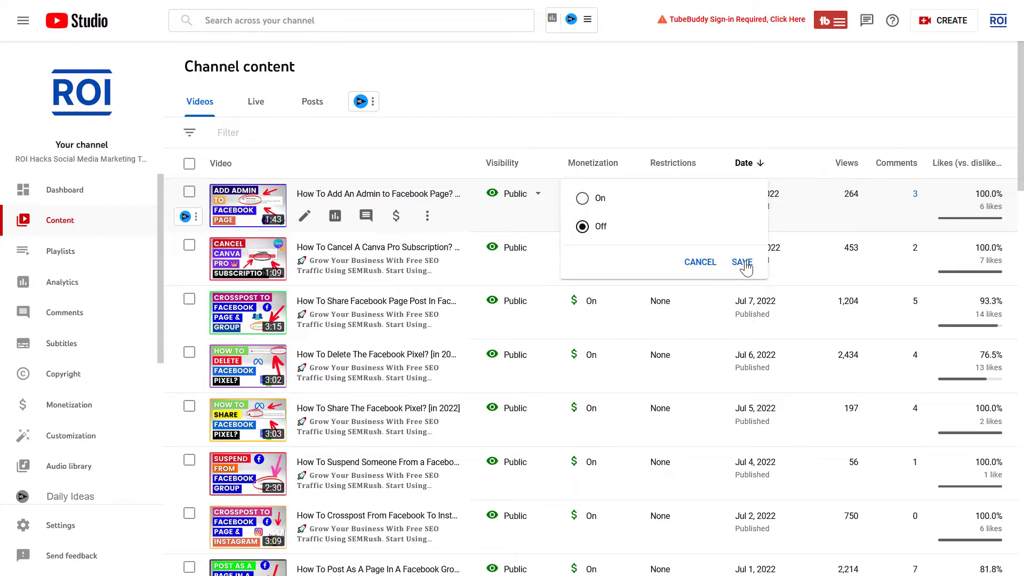
left_click(743, 263)
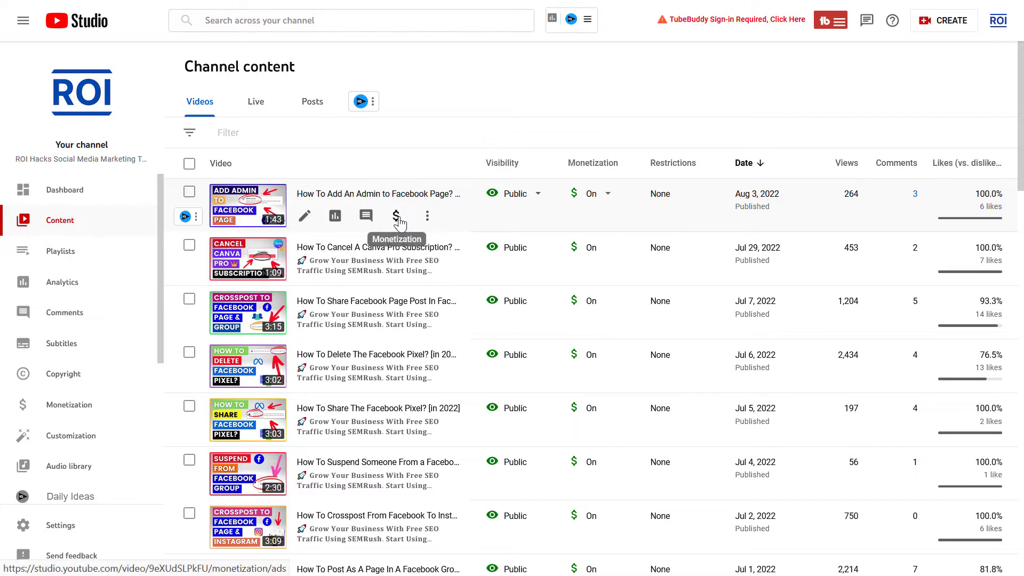
- Set the Facebook admin video's monetization to Off on its Monetization page and save it
left_click(396, 215)
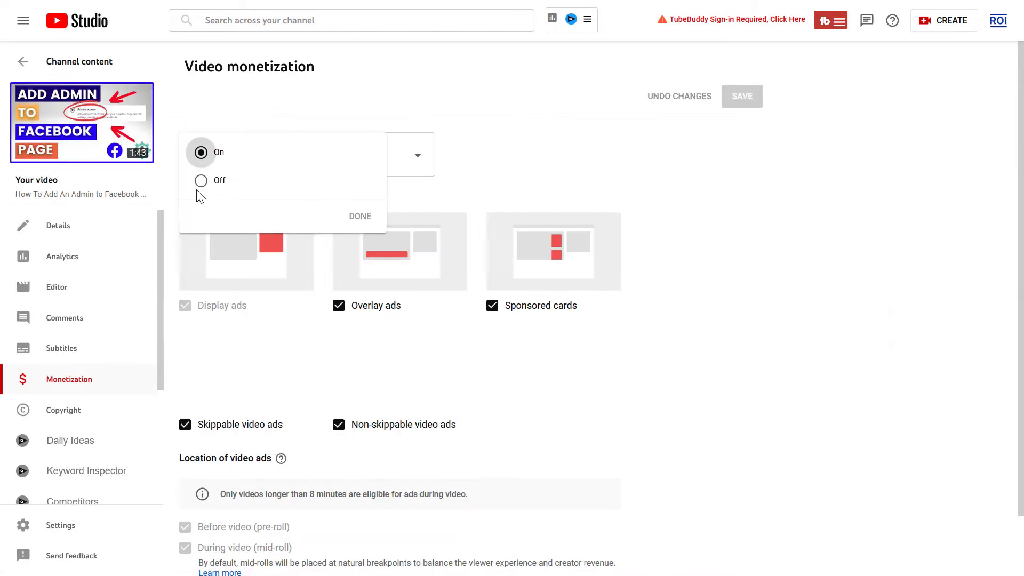
left_click(201, 182)
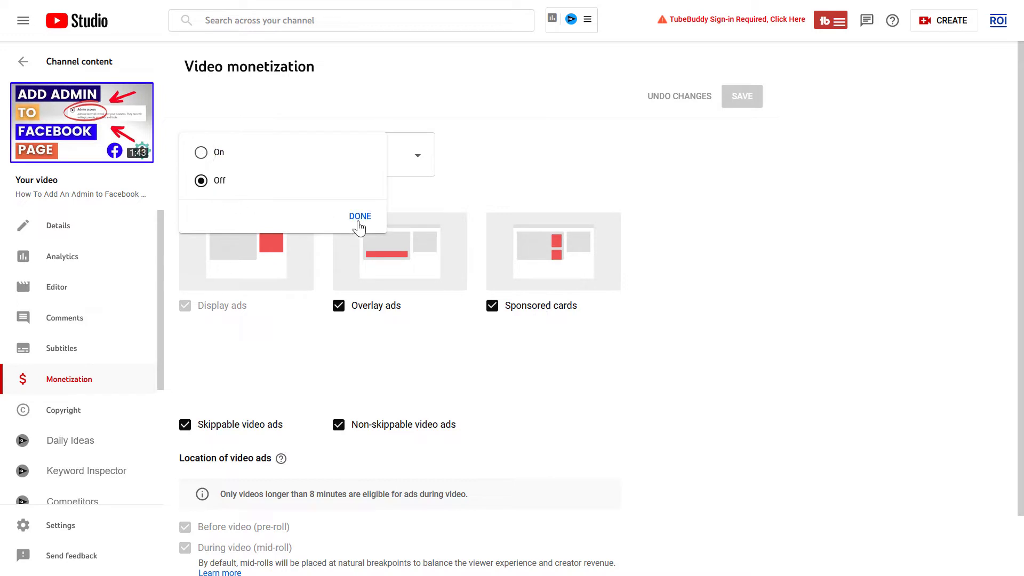
left_click(360, 216)
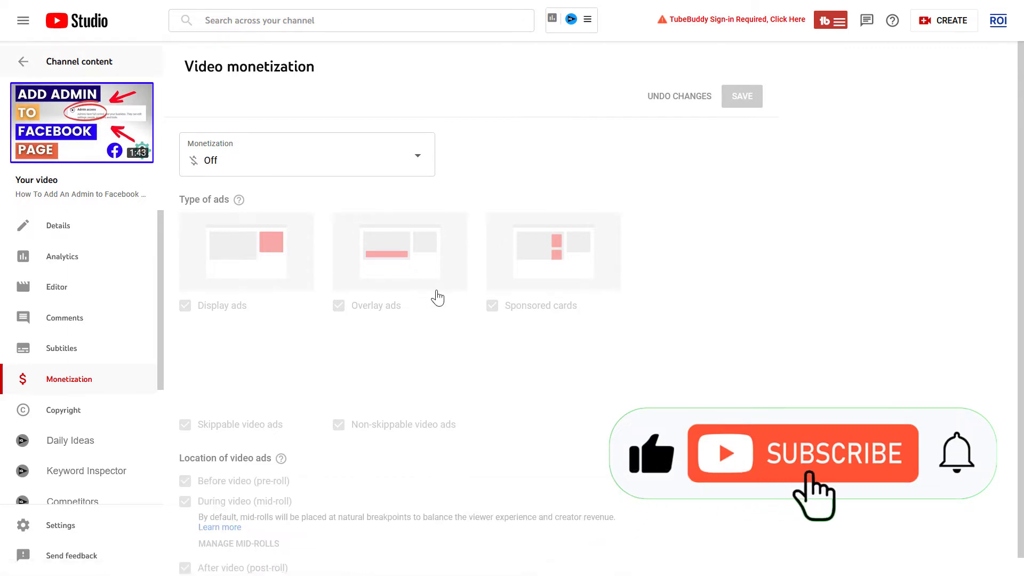
left_click(22, 62)
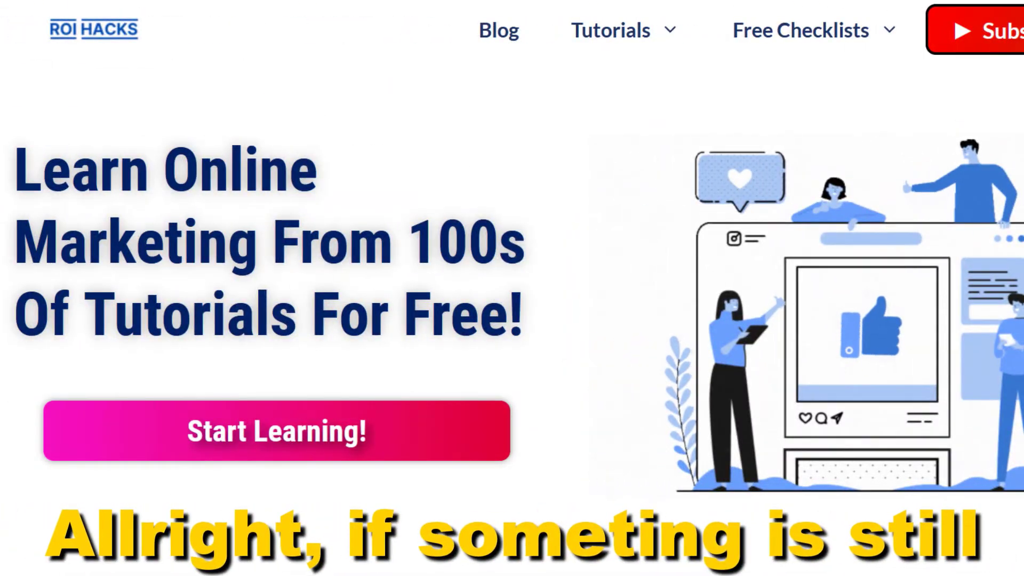
scroll("down", 3)
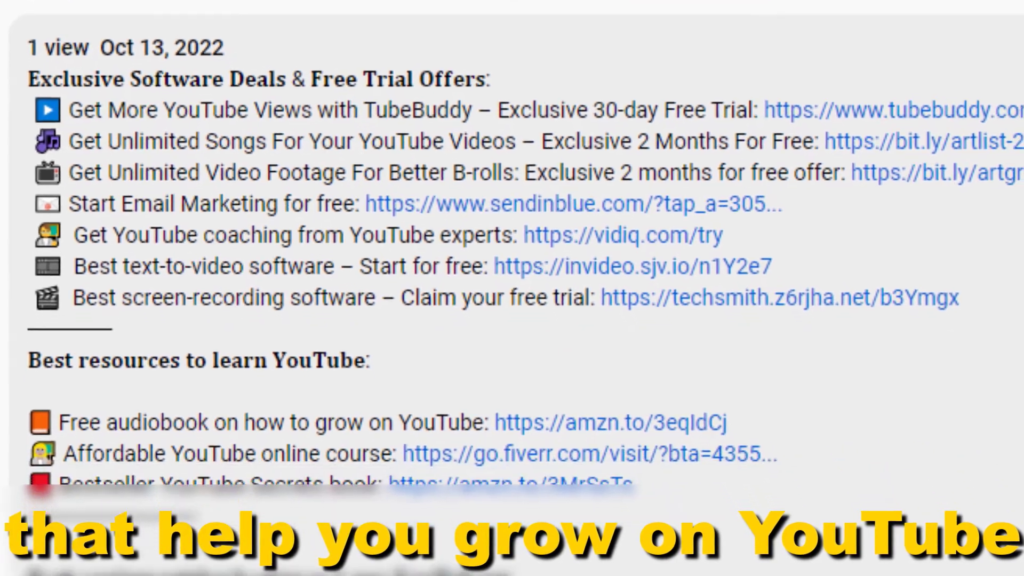
scroll("down", 3)
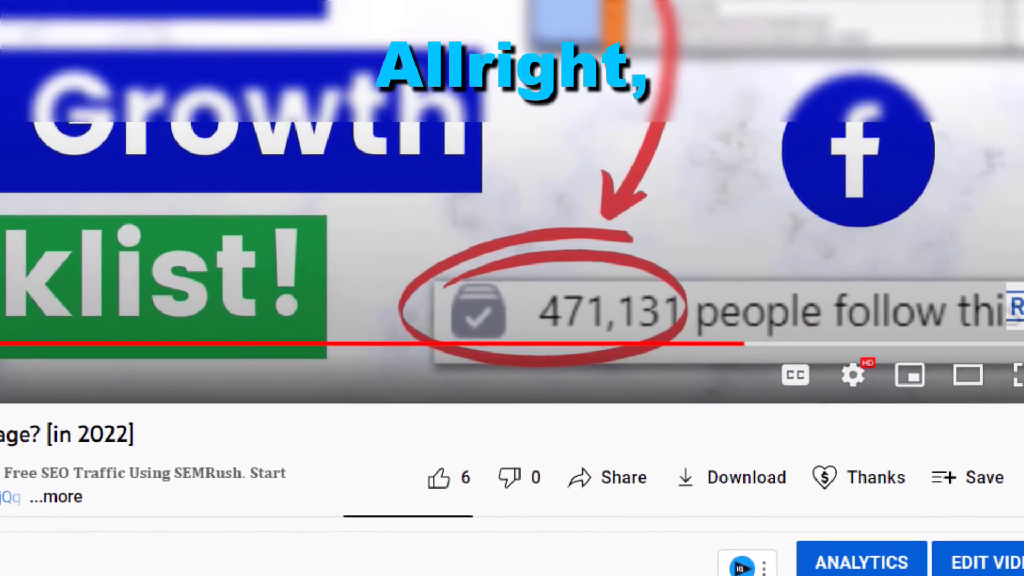
mouse_move(437, 477)
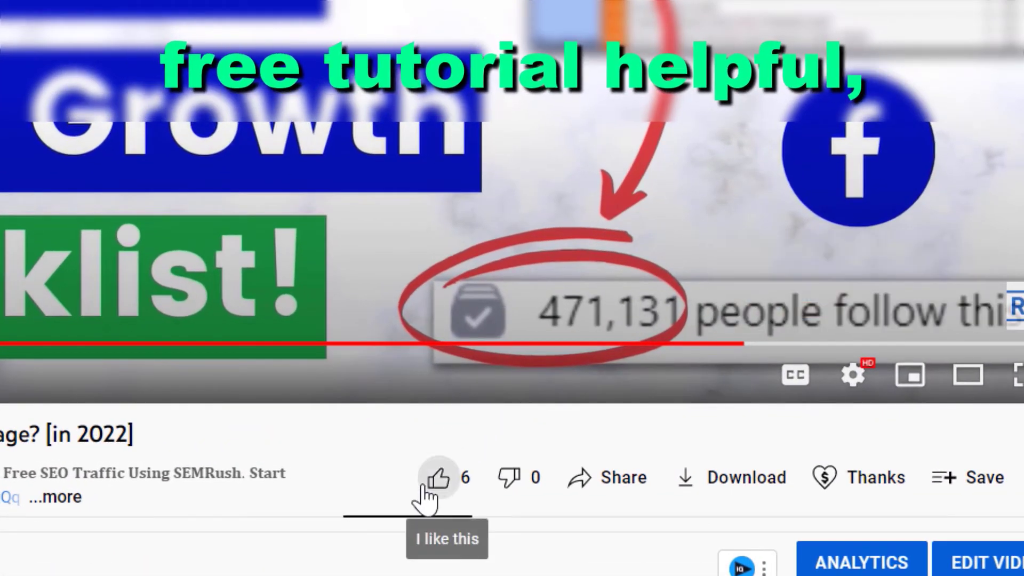
- Like the video (now 7 likes) and choose $10.00 in the Super Thanks panel
left_click(438, 478)
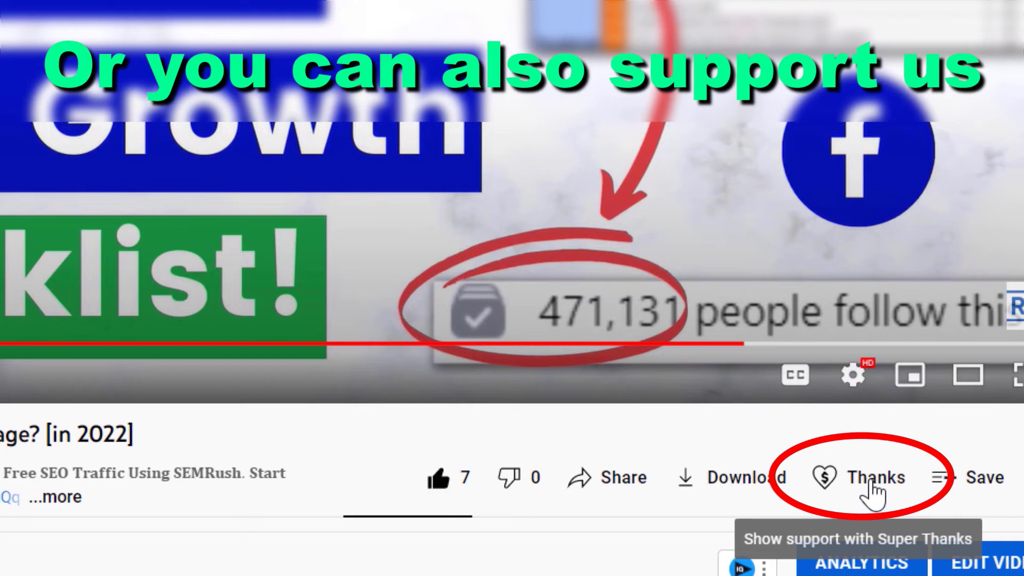
left_click(873, 478)
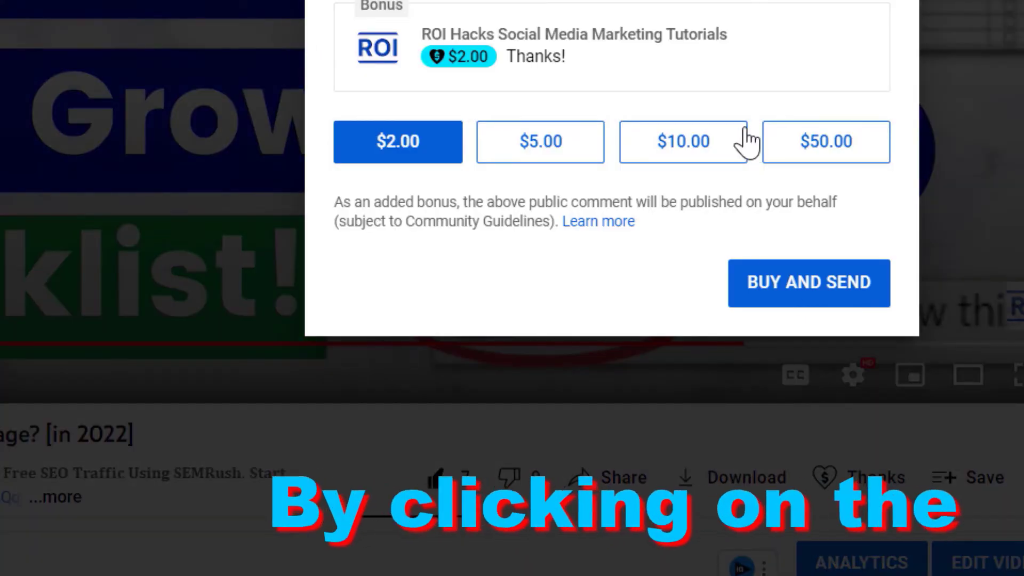
left_click(682, 142)
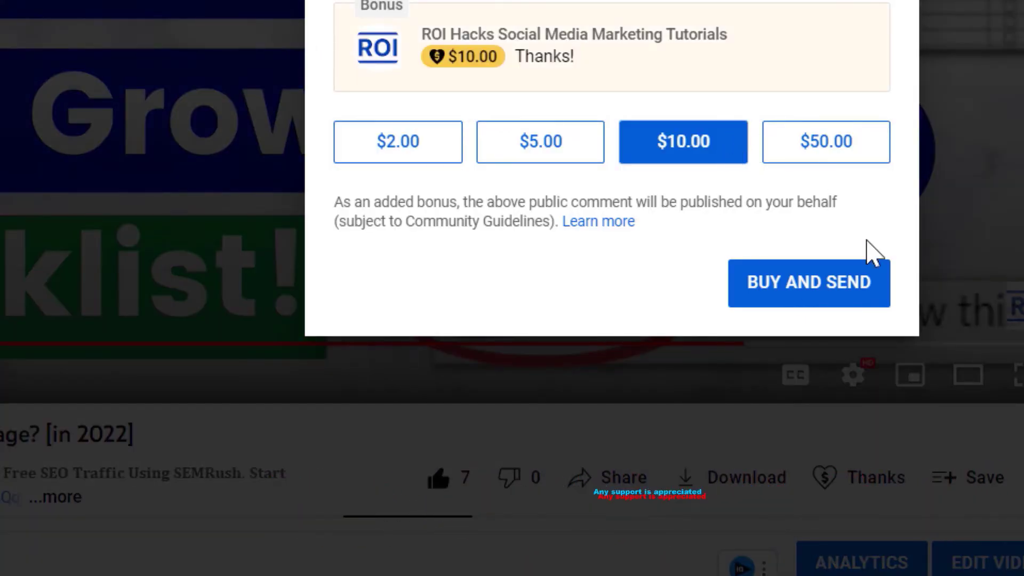